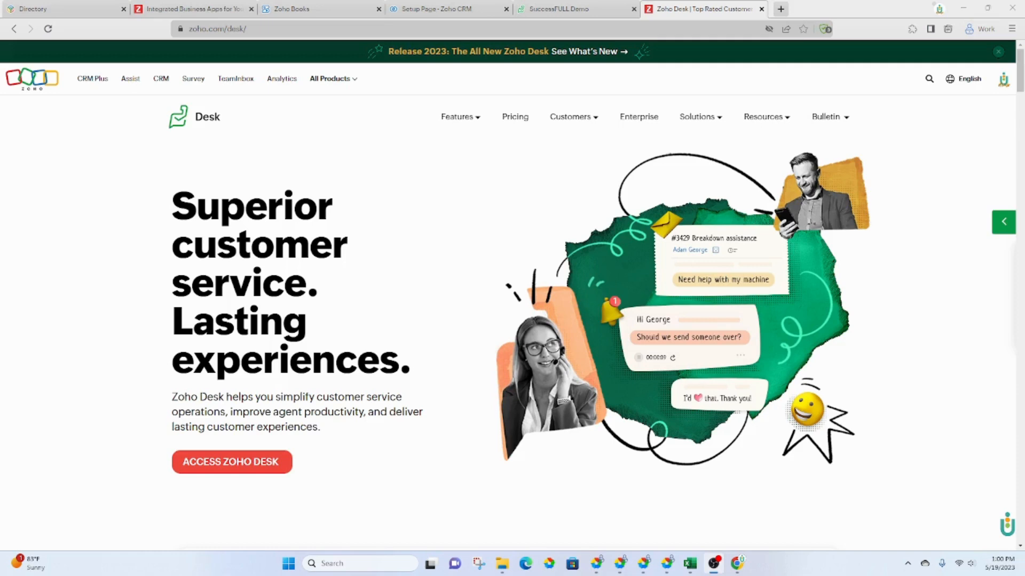
Scroll the product page down to the Headquarters dashboard preview with traffic and happiness stats.
{"action": "scroll", "scroll_direction": "down", "scroll_amount": 3}
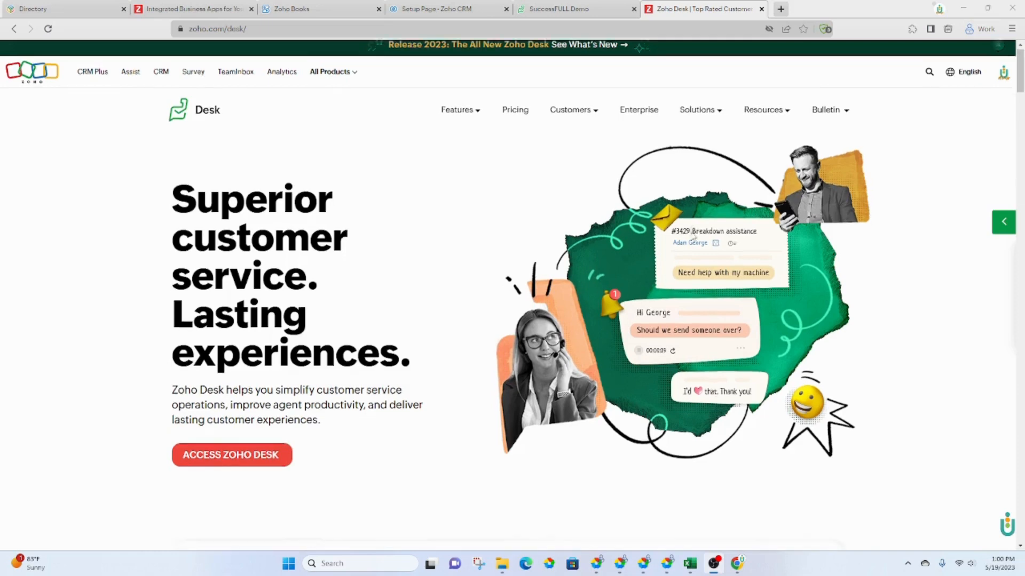
{"action": "scroll", "scroll_direction": "down", "scroll_amount": 3}
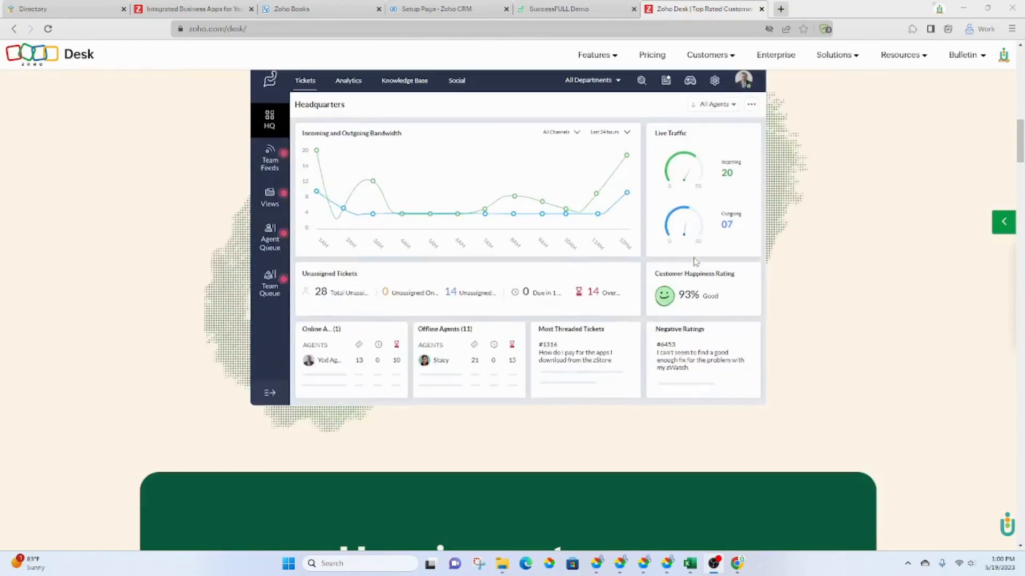
Switch to the SuccessFULL Demo portal listing its three open tickets.
{"action": "left_click", "coordinate": [576, 9]}
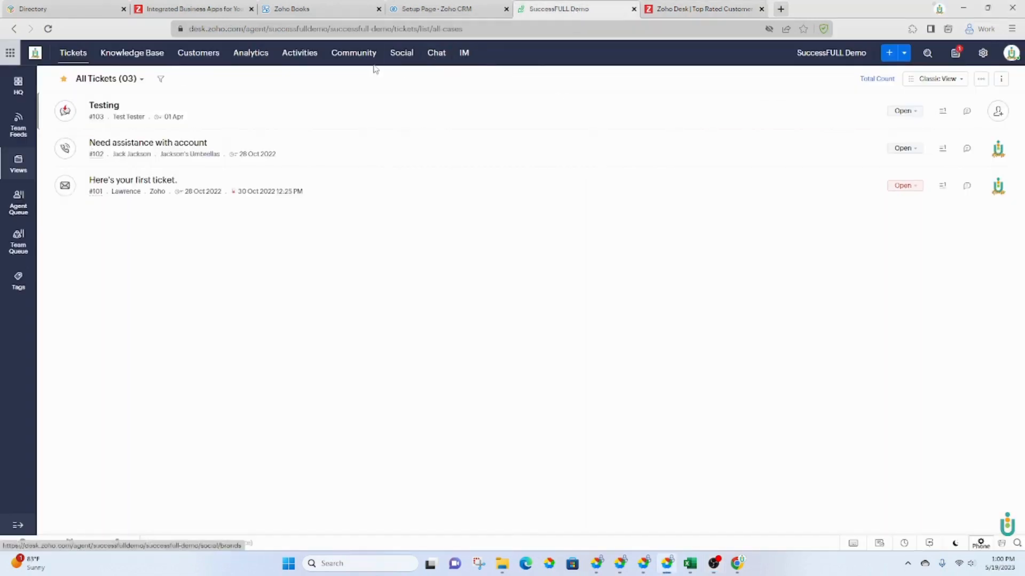
{"action": "mouse_move", "coordinate": [403, 150]}
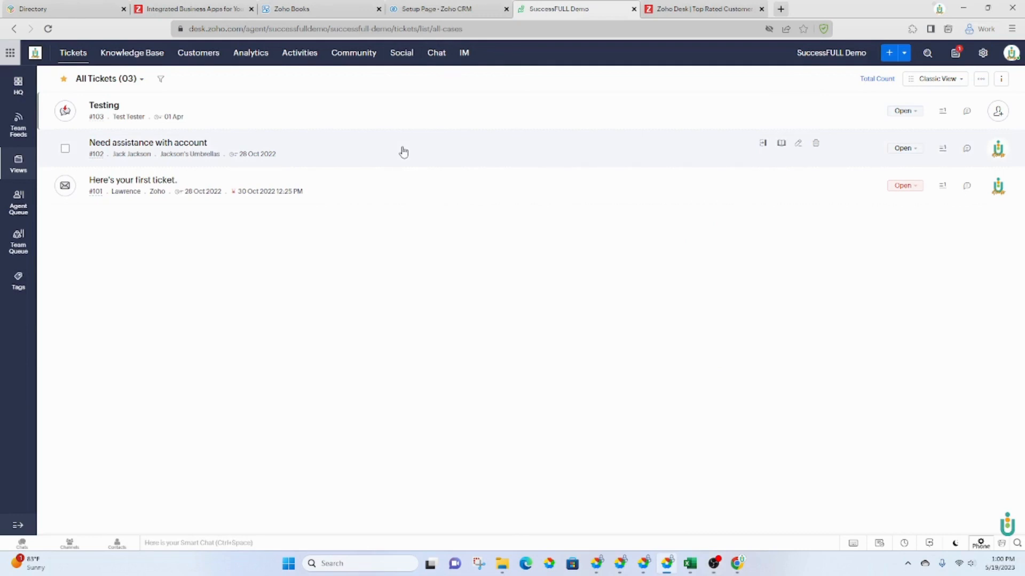
{"action": "mouse_move", "coordinate": [307, 127]}
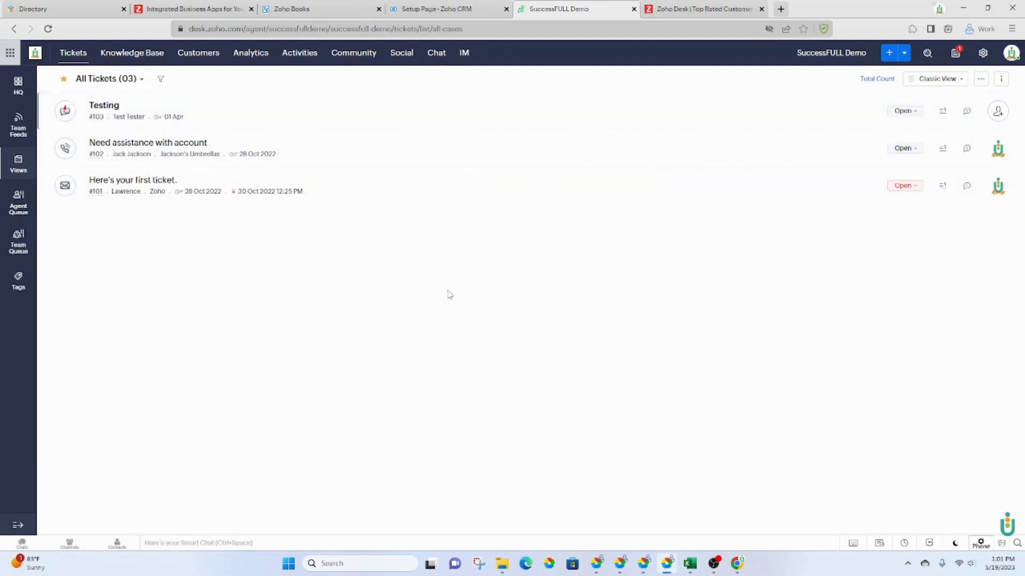
{"action": "mouse_move", "coordinate": [142, 106]}
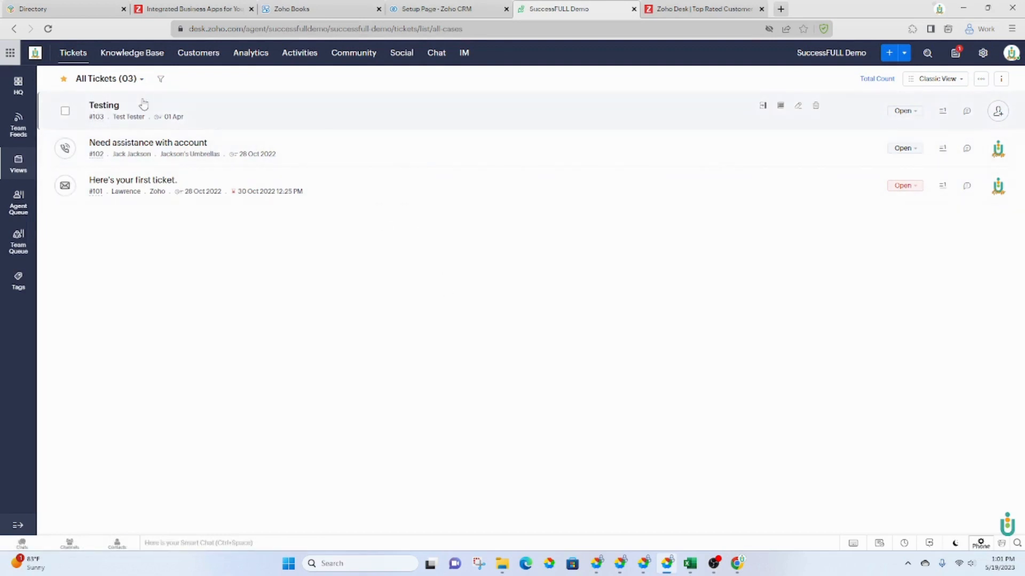
{"action": "mouse_move", "coordinate": [335, 108]}
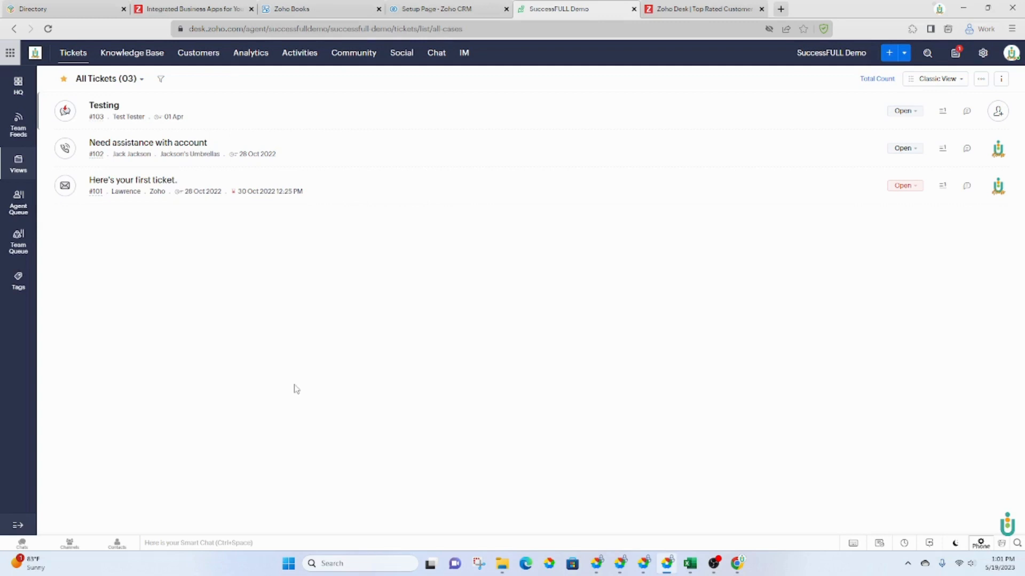
{"action": "mouse_move", "coordinate": [295, 385]}
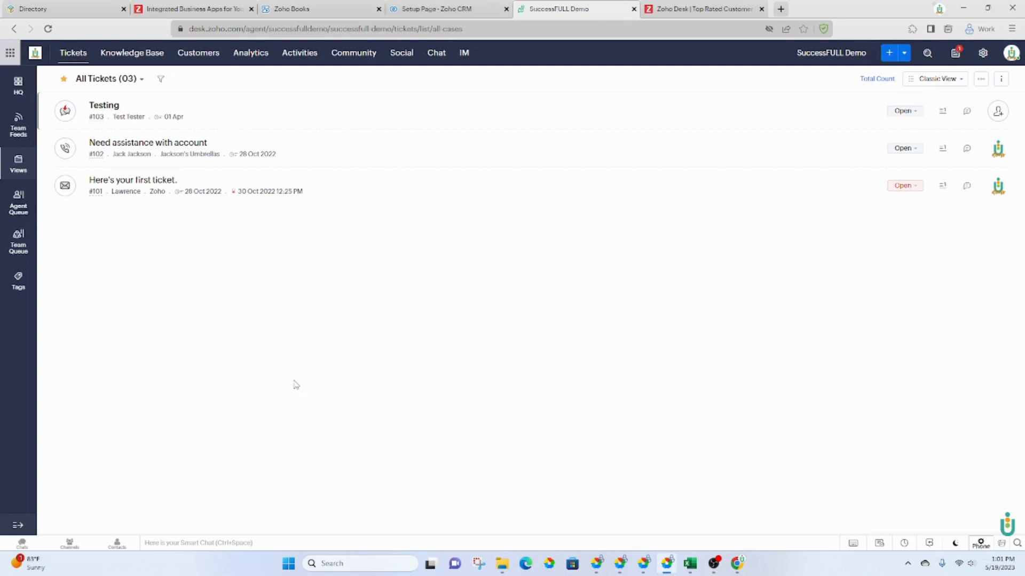
{"action": "mouse_move", "coordinate": [284, 295]}
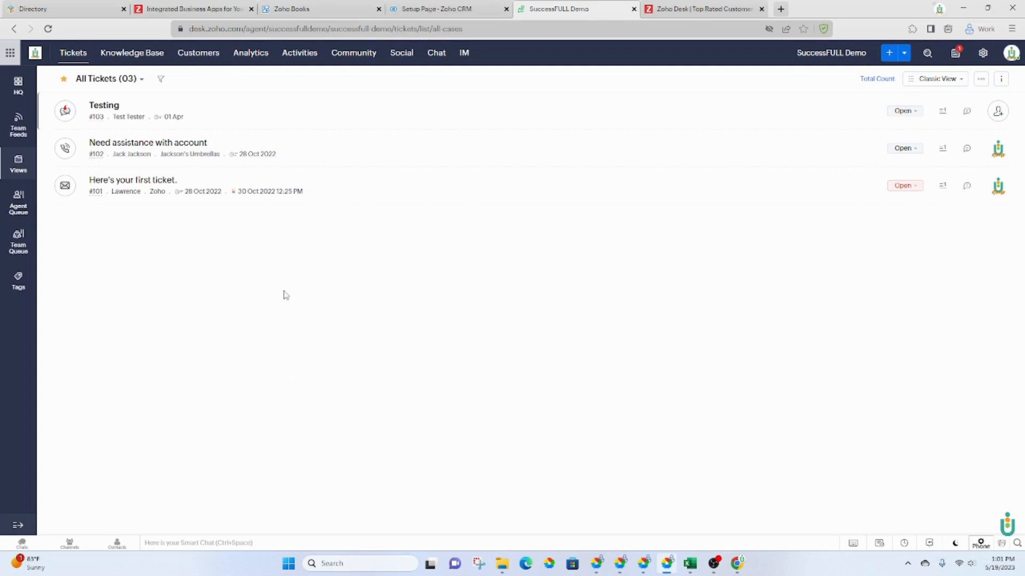
{"action": "mouse_move", "coordinate": [284, 291]}
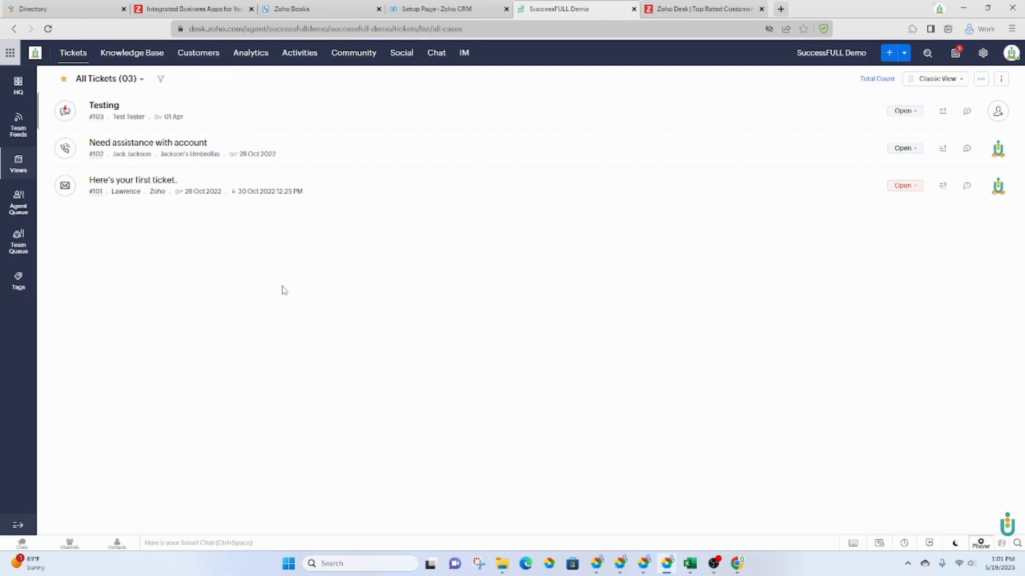
{"action": "mouse_move", "coordinate": [376, 309]}
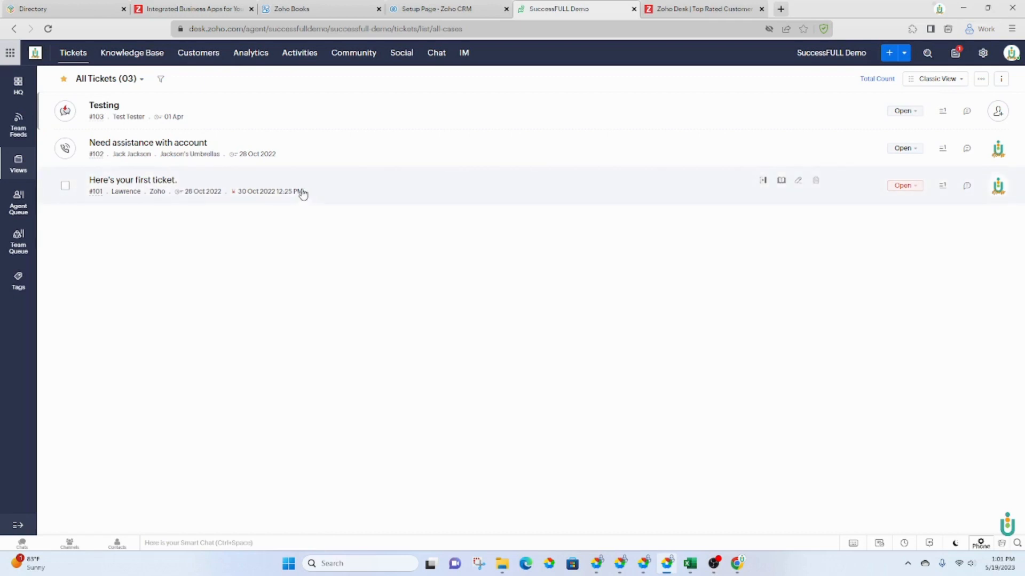
Show the Knowledge Base articles: Product 2, Product 1 and Answering your first ticket.
{"action": "left_click", "coordinate": [132, 54]}
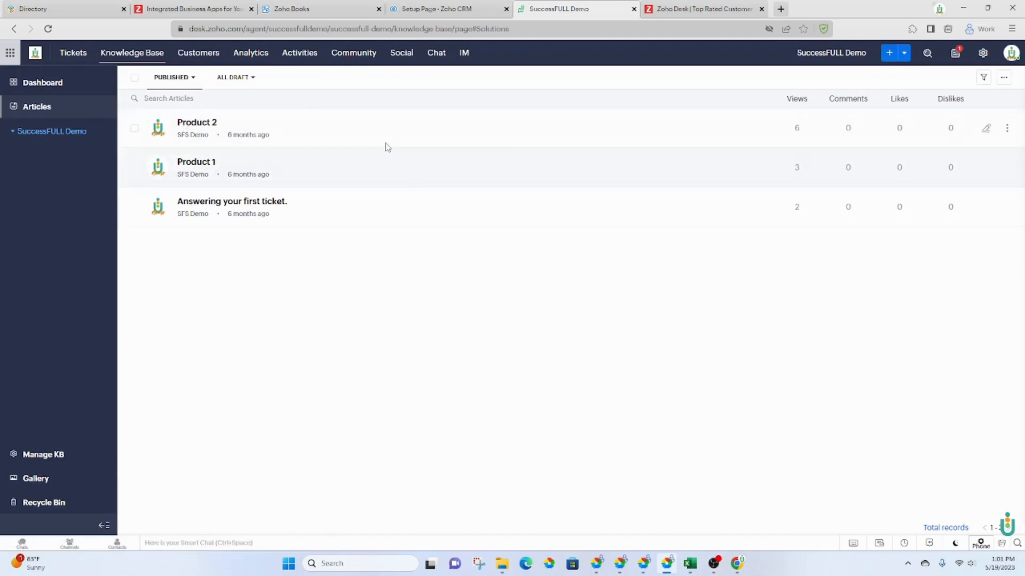
{"action": "mouse_move", "coordinate": [251, 147]}
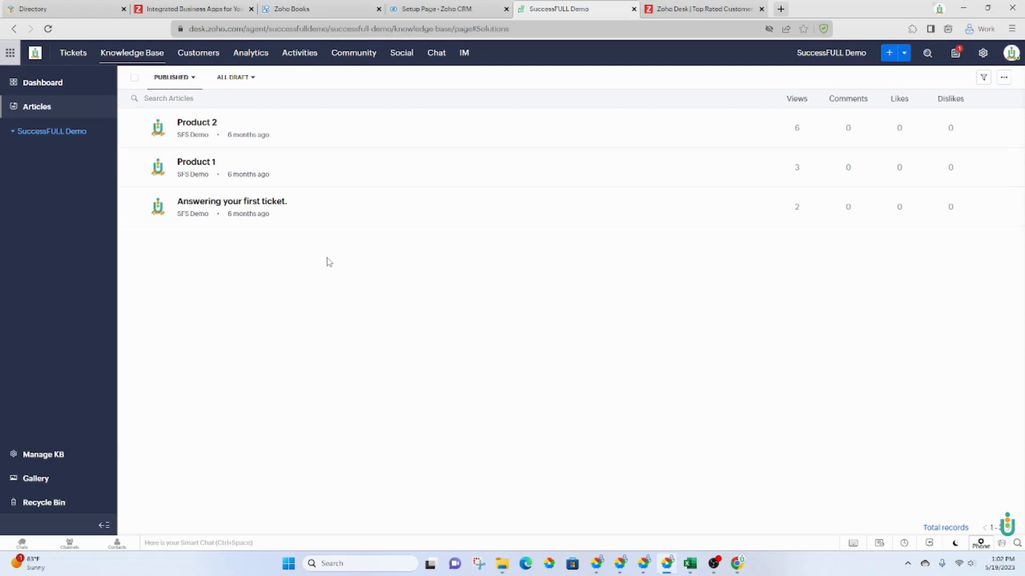
{"action": "mouse_move", "coordinate": [110, 28]}
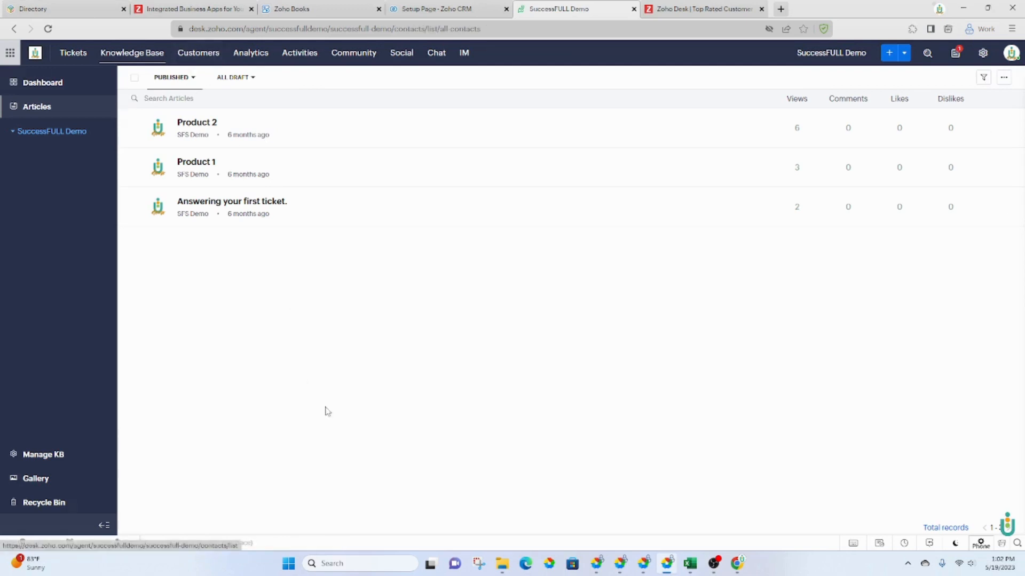
Review the Customers contacts, then the Analytics Overview Dashboard of 24-hour ticket stats.
{"action": "left_click", "coordinate": [198, 54]}
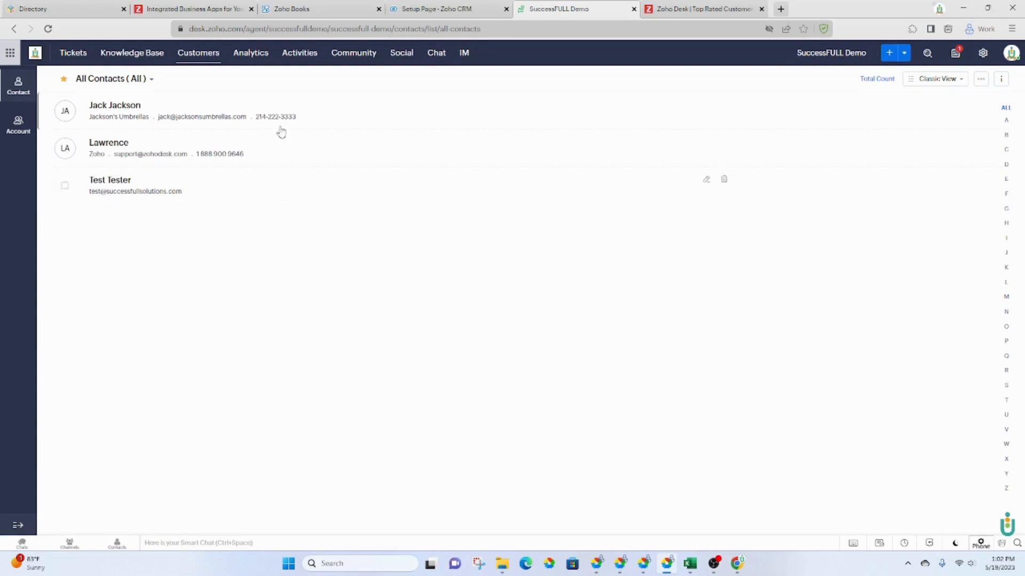
{"action": "left_click", "coordinate": [249, 53]}
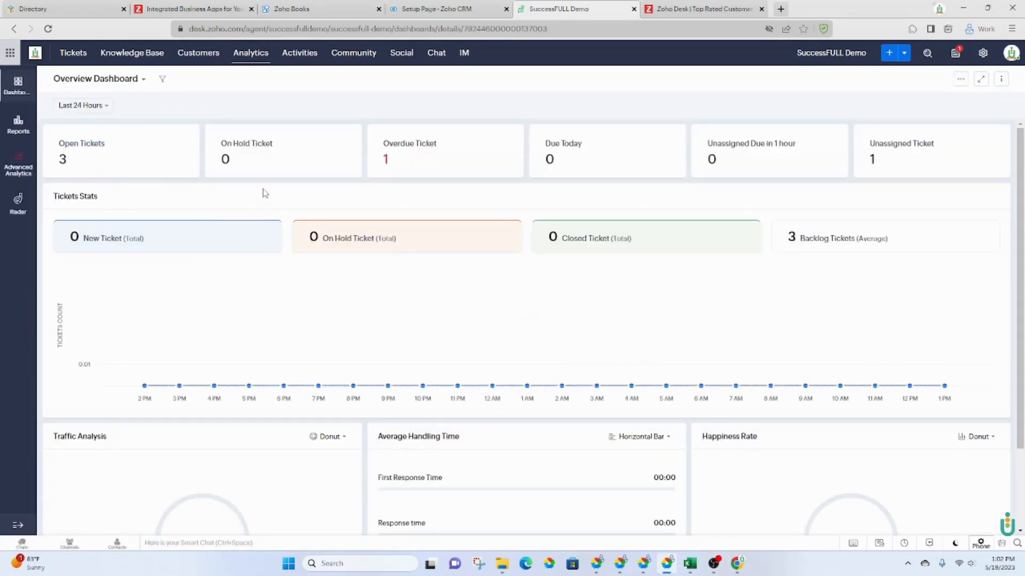
{"action": "scroll", "scroll_direction": "down", "scroll_amount": 3}
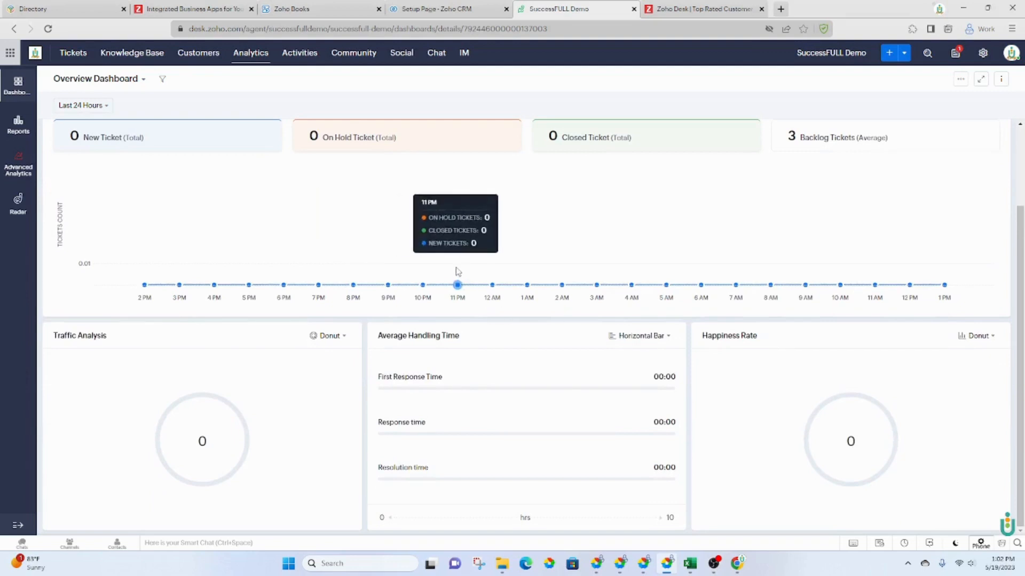
Show the empty Activities list with its Add Call, Task and Event options.
{"action": "left_click", "coordinate": [299, 53]}
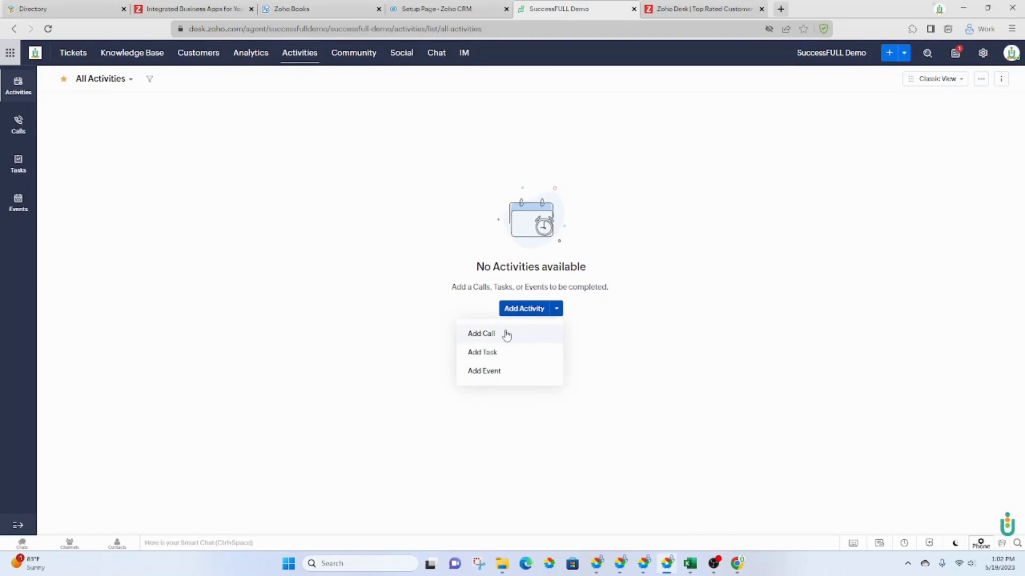
{"action": "mouse_move", "coordinate": [504, 335]}
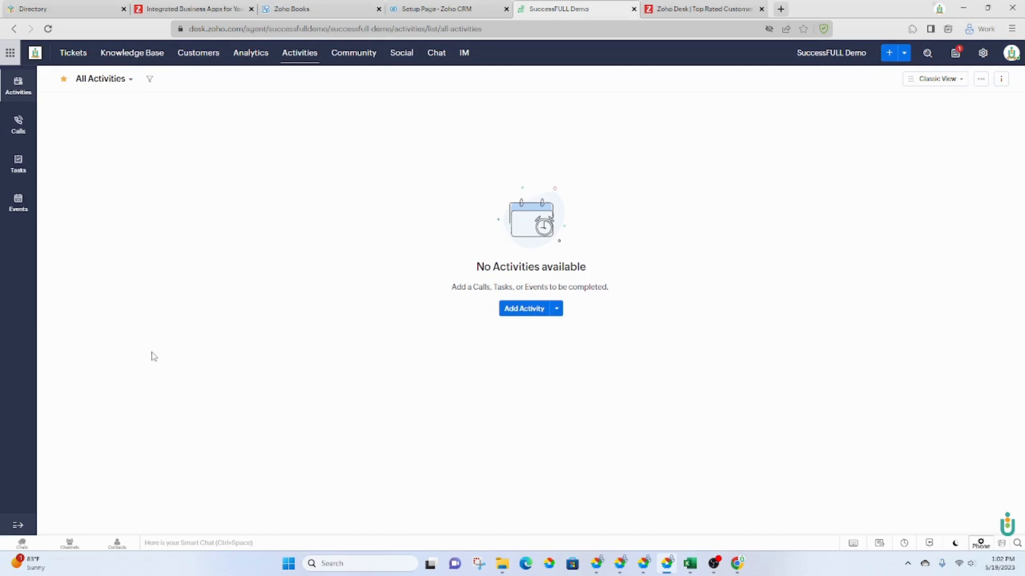
Visit the Community hub, then the Social view of New Brand's Facebook stats.
{"action": "left_click", "coordinate": [353, 53]}
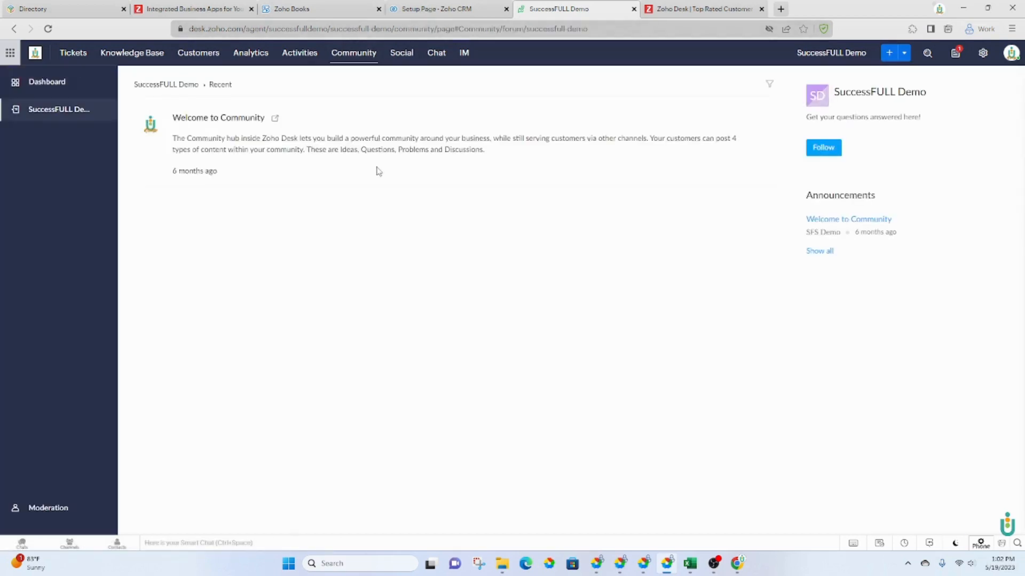
{"action": "mouse_move", "coordinate": [435, 53]}
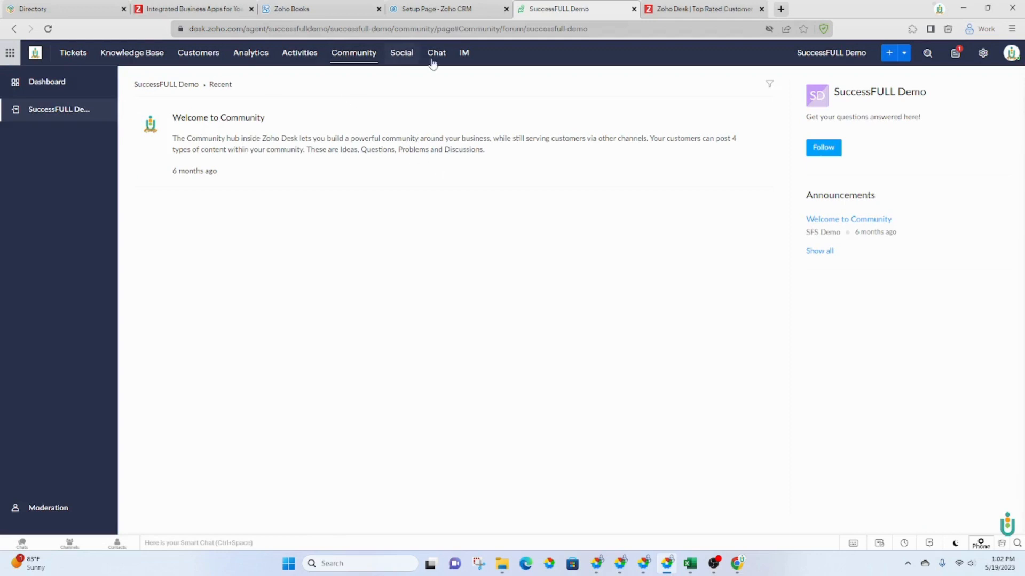
{"action": "mouse_move", "coordinate": [398, 59]}
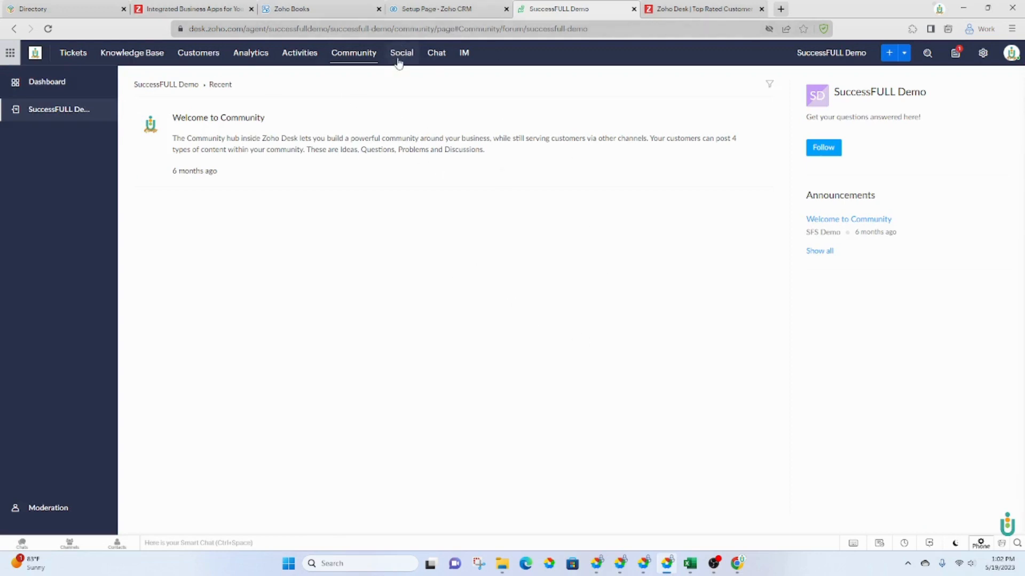
{"action": "left_click", "coordinate": [401, 53]}
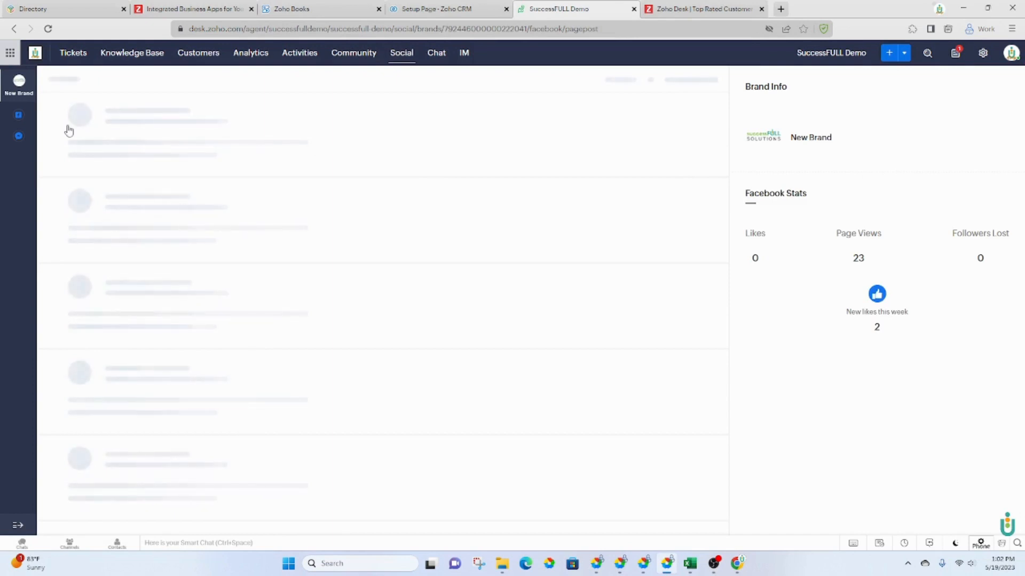
Show the Chat area reporting no active chats.
{"action": "left_click", "coordinate": [436, 54]}
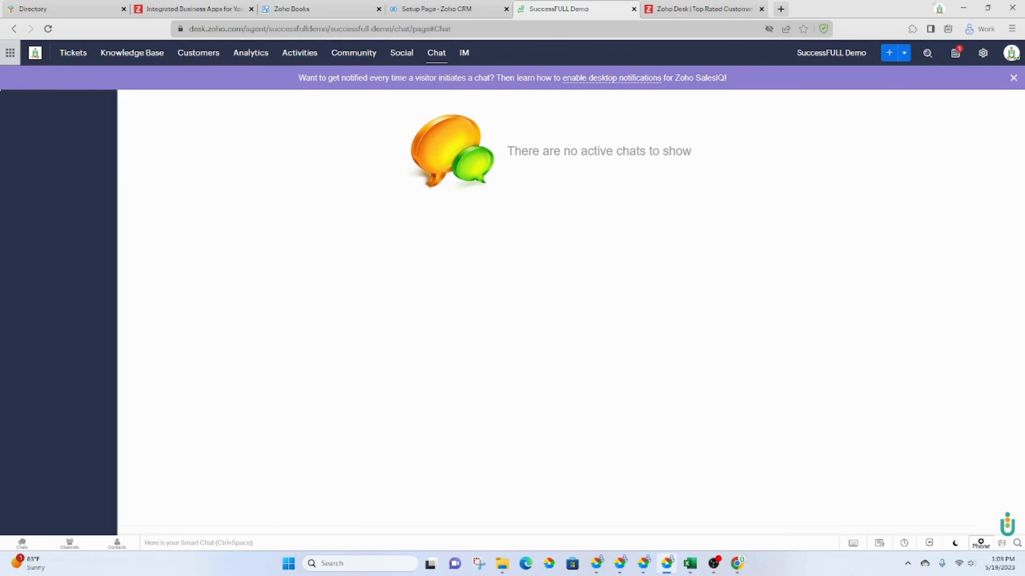
{"action": "mouse_move", "coordinate": [719, 190]}
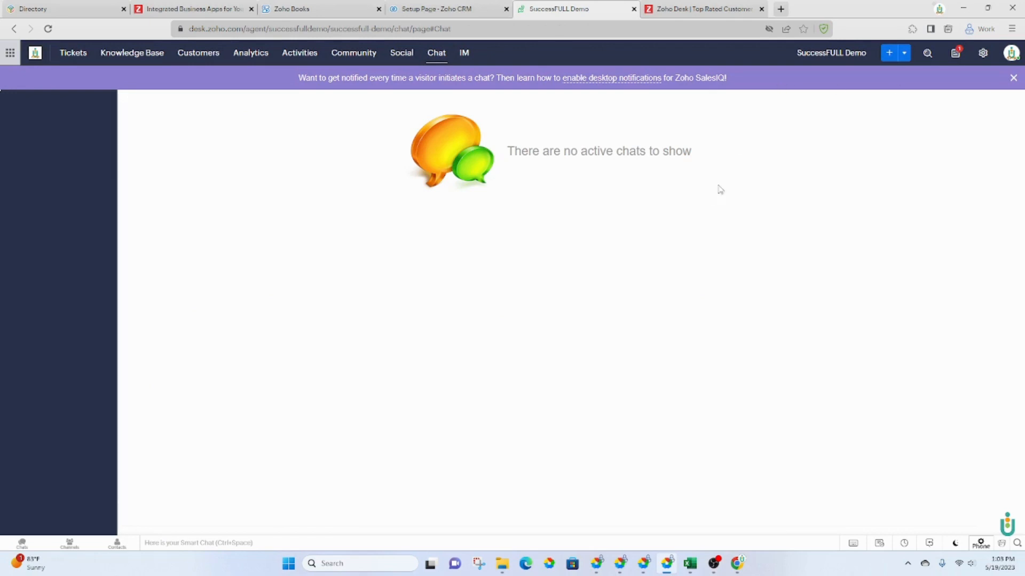
{"action": "mouse_move", "coordinate": [727, 194]}
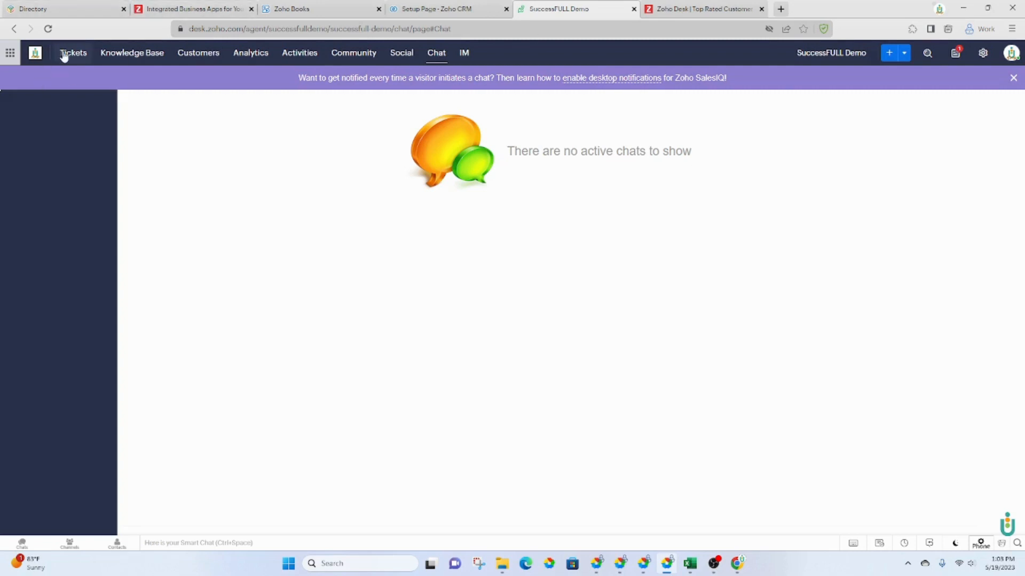
Show the HQ dashboard with one unassigned ticket, no responses and 0% happiness.
{"action": "left_click", "coordinate": [72, 53]}
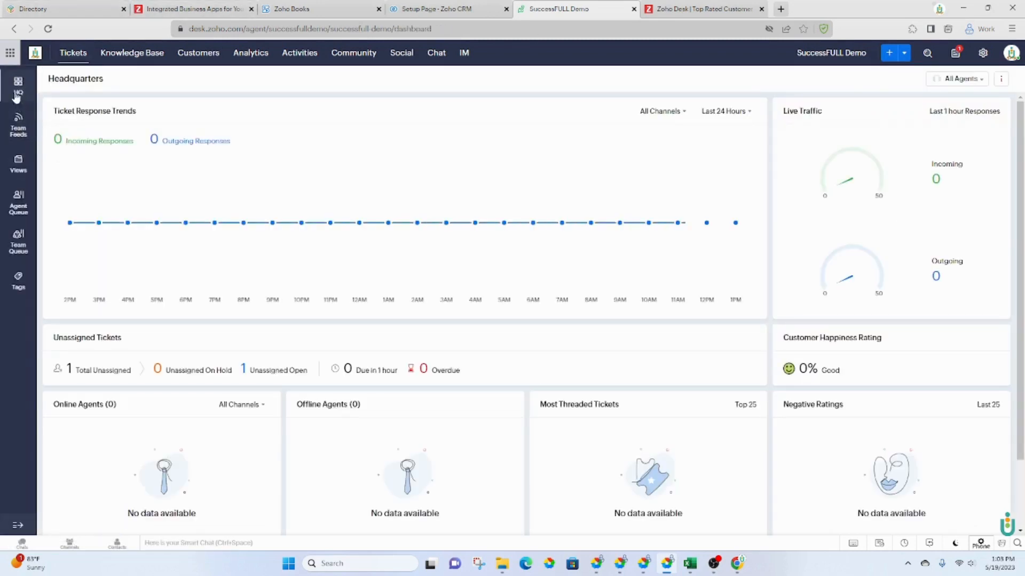
{"action": "mouse_move", "coordinate": [214, 222]}
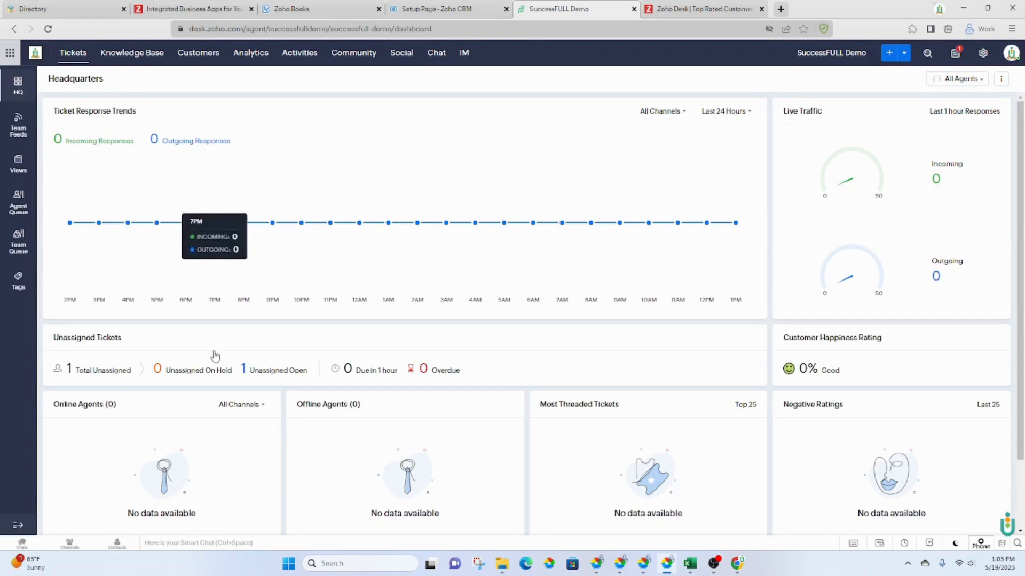
{"action": "mouse_move", "coordinate": [861, 262]}
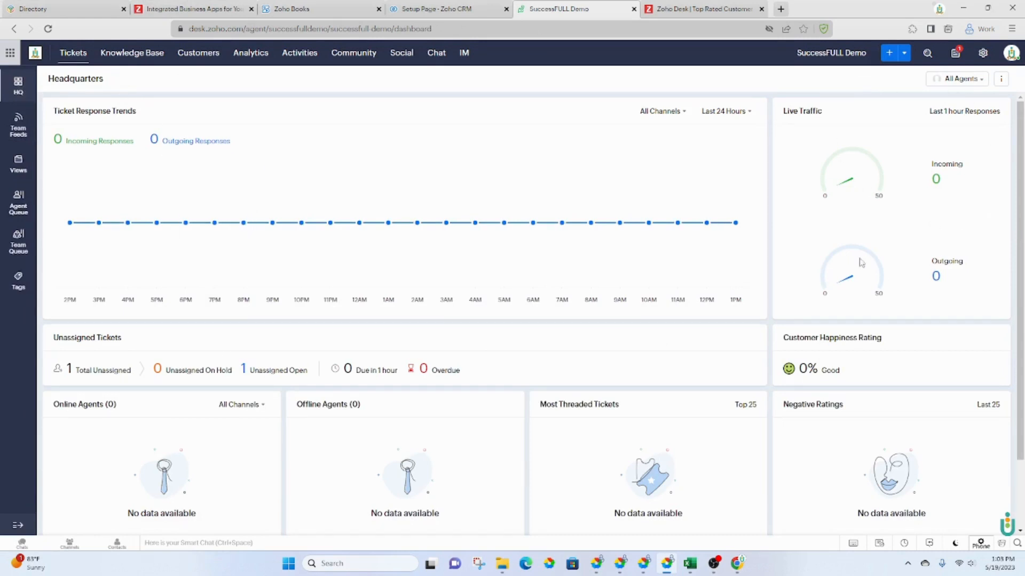
{"action": "scroll", "scroll_direction": "down", "scroll_amount": 3}
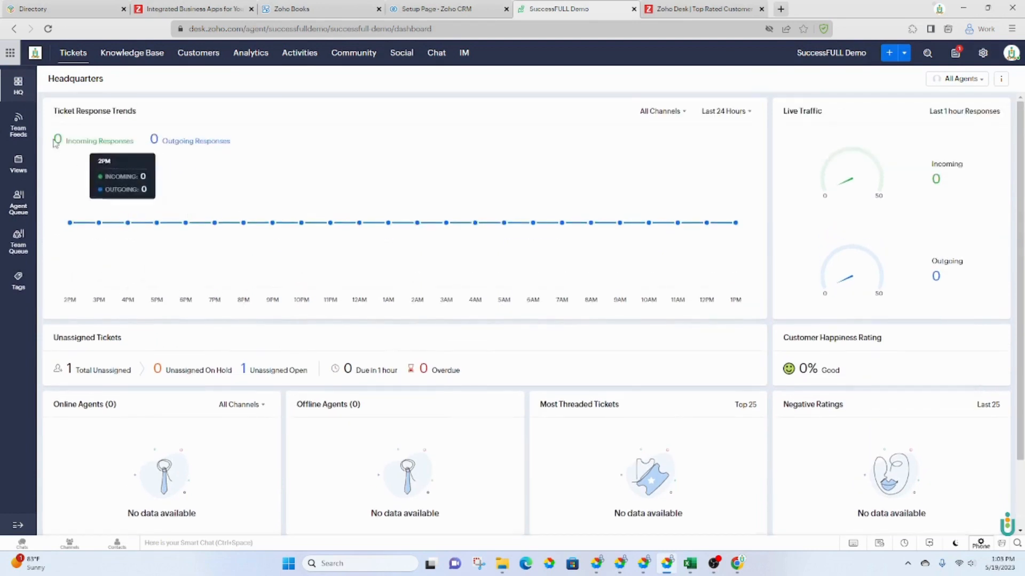
Review Team Feeds, then the Team Queue with one overdue and one undated ticket.
{"action": "left_click", "coordinate": [19, 124]}
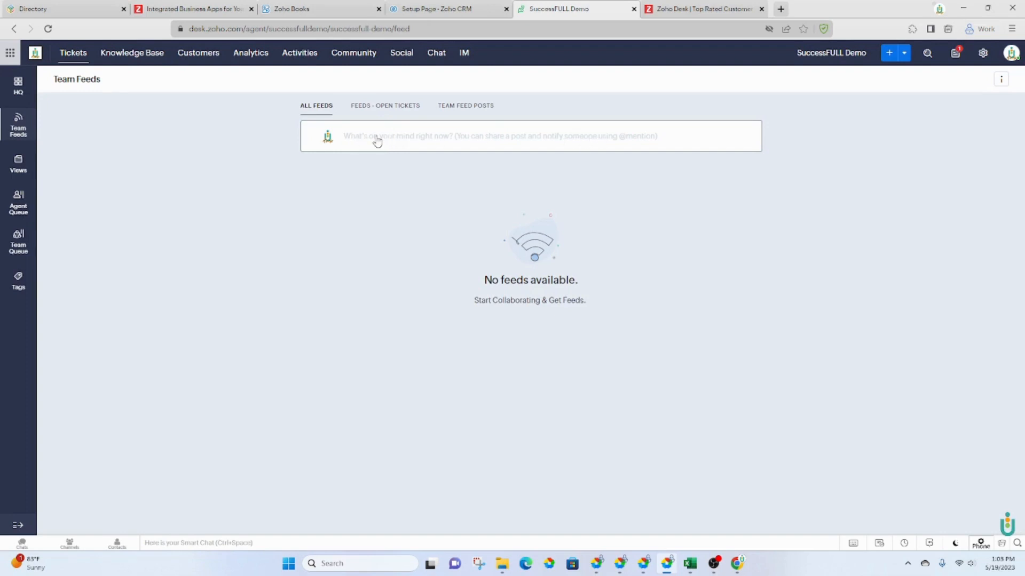
{"action": "mouse_move", "coordinate": [255, 154]}
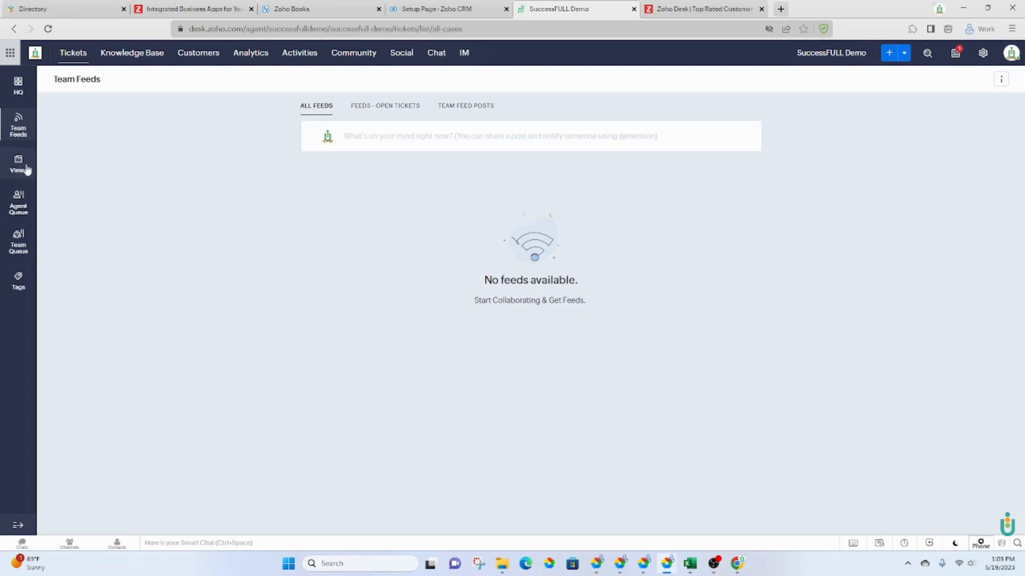
{"action": "left_click", "coordinate": [18, 163]}
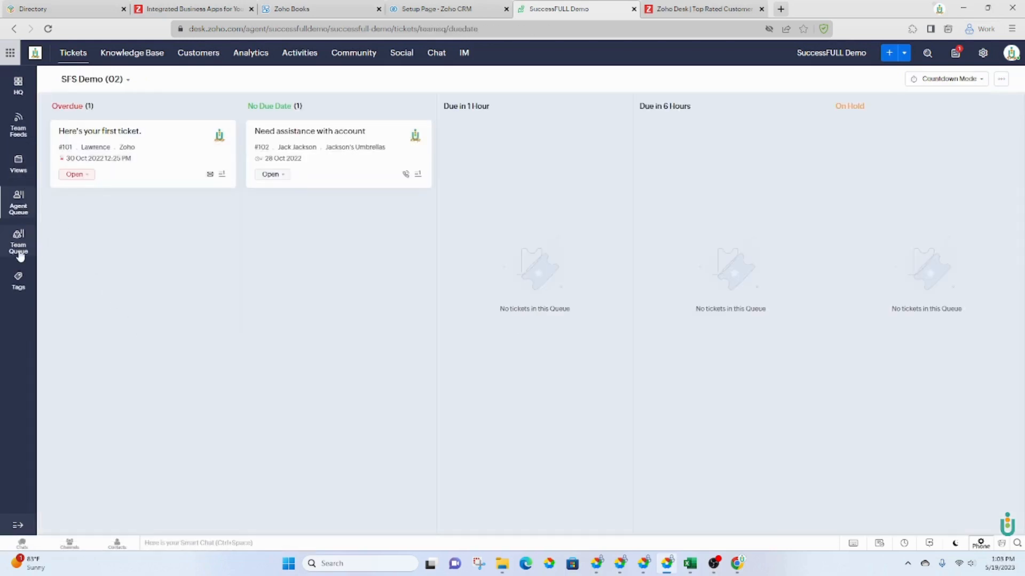
Show the callback tag view listing 'Here's your first ticket.'.
{"action": "left_click", "coordinate": [18, 242]}
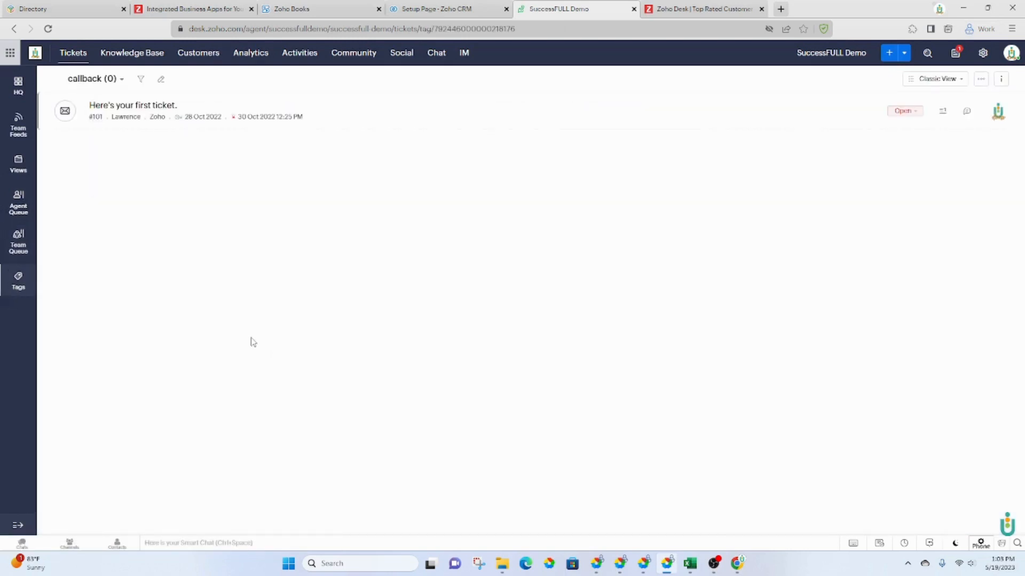
{"action": "mouse_move", "coordinate": [244, 252]}
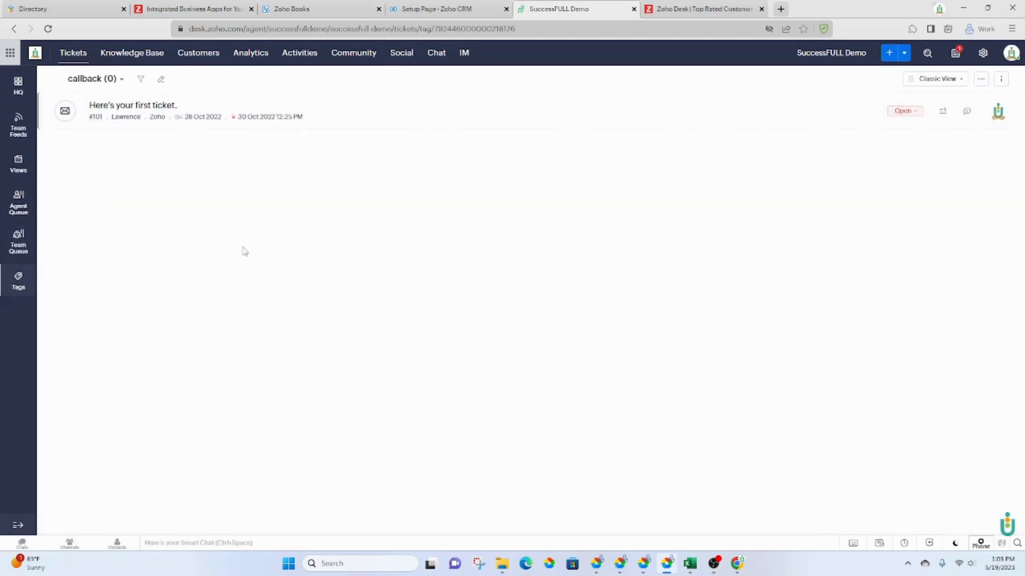
{"action": "mouse_move", "coordinate": [410, 212]}
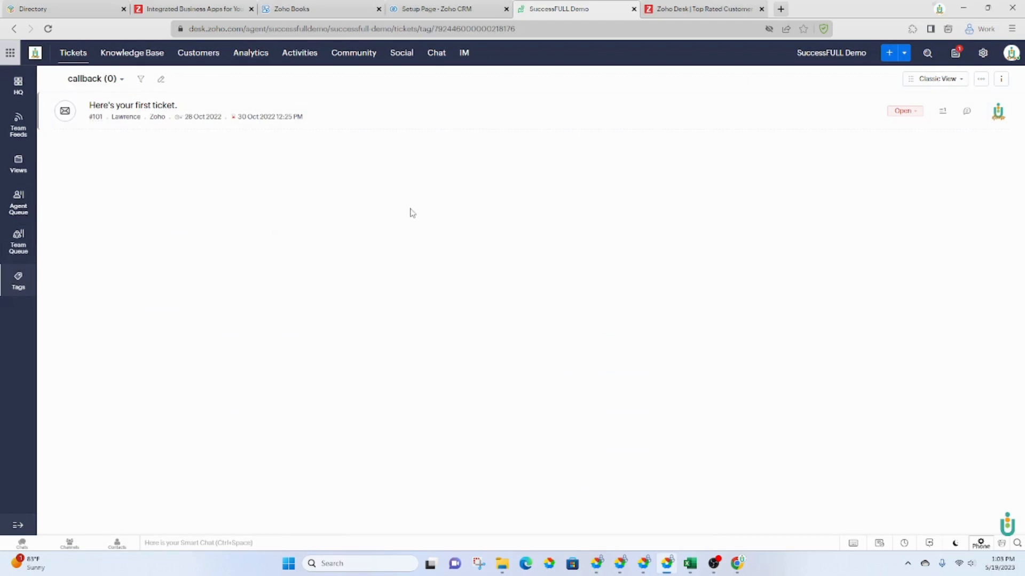
{"action": "mouse_move", "coordinate": [734, 247]}
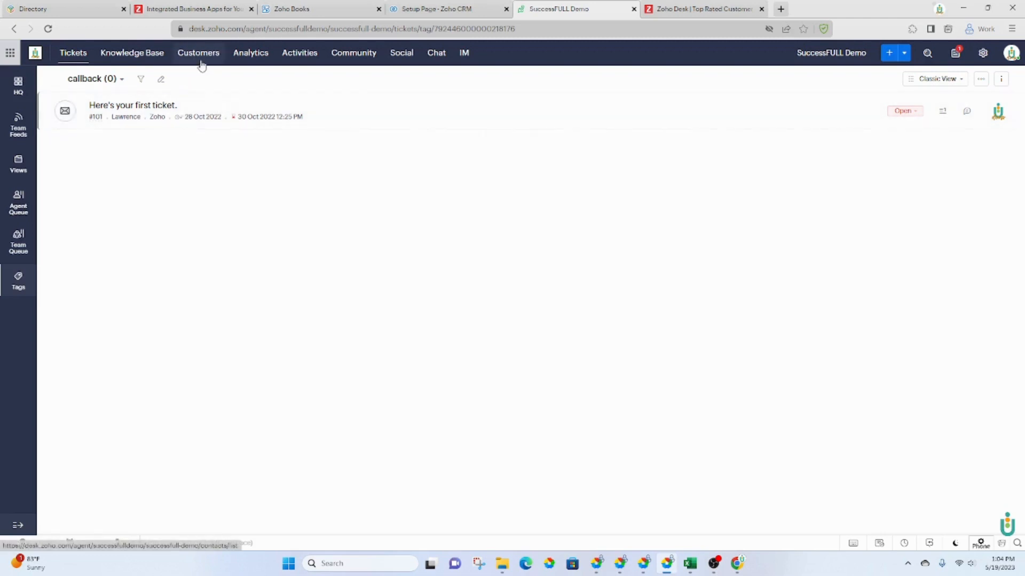
{"action": "mouse_move", "coordinate": [643, 248]}
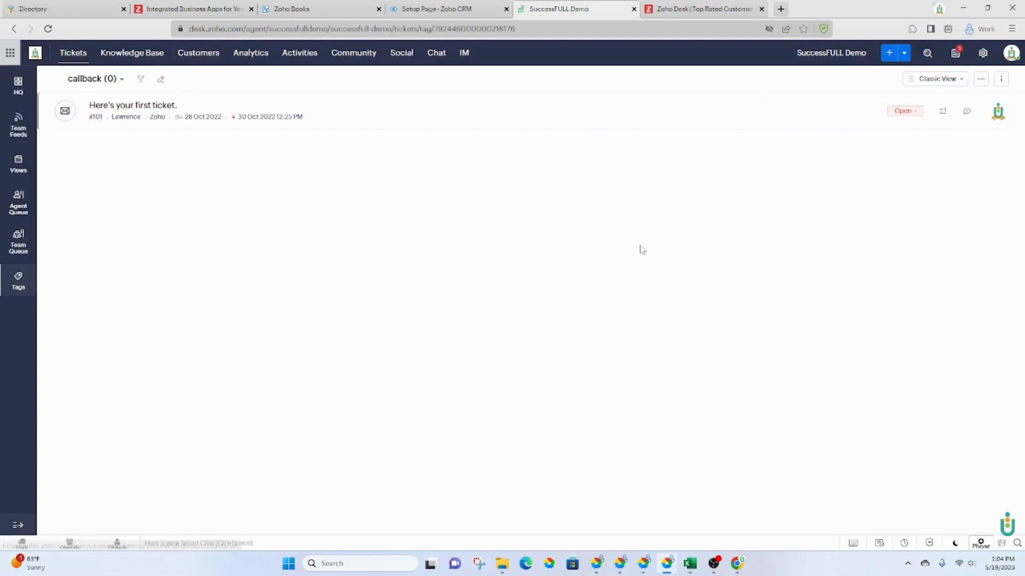